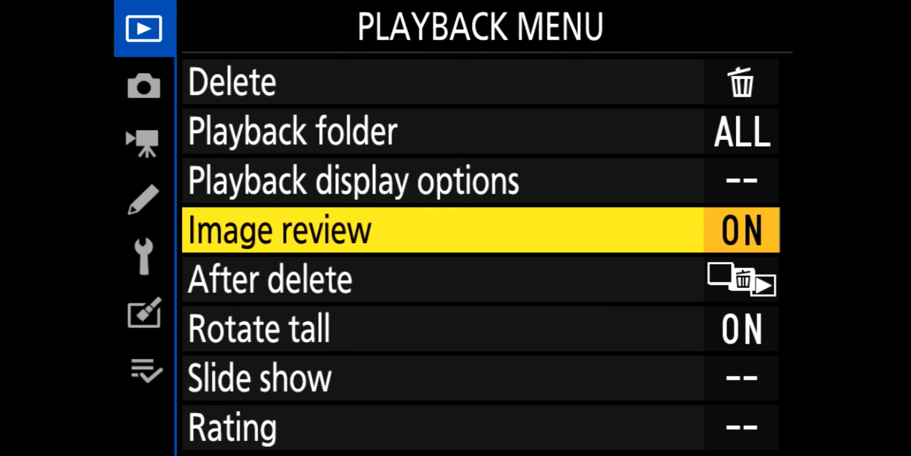
- Move past Rating and switch from the Playback menu to the Photo Shooting menu
{"action": "key", "text": "up"}
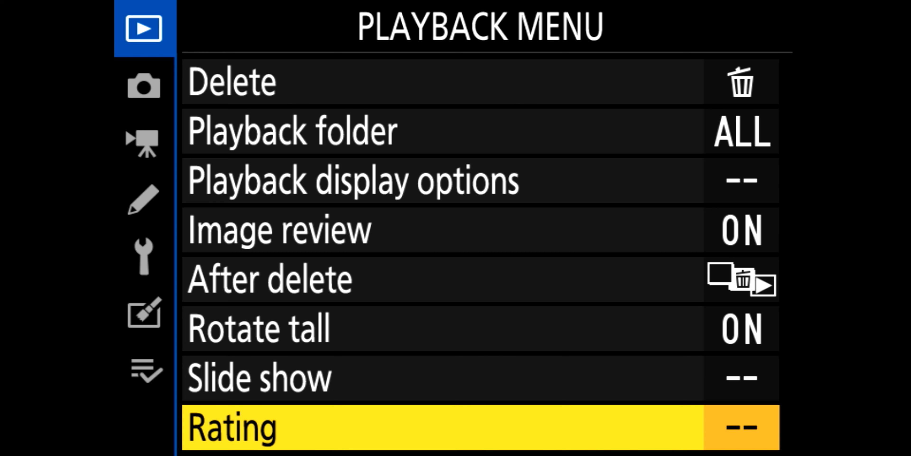
{"action": "left_click", "coordinate": [232, 427]}
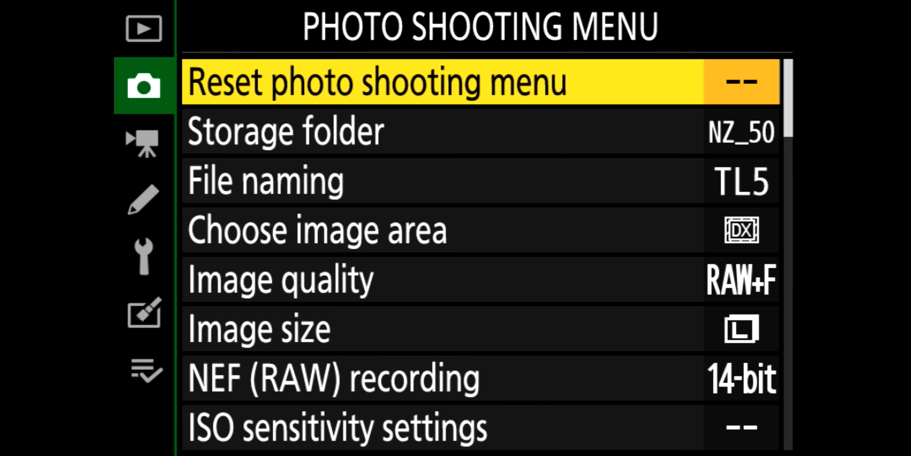
{"action": "key", "text": "Down"}
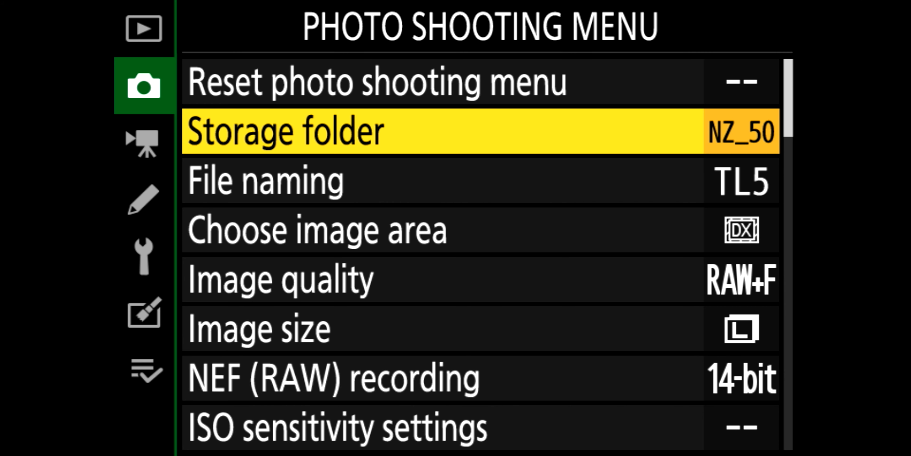
{"action": "key", "text": "Down"}
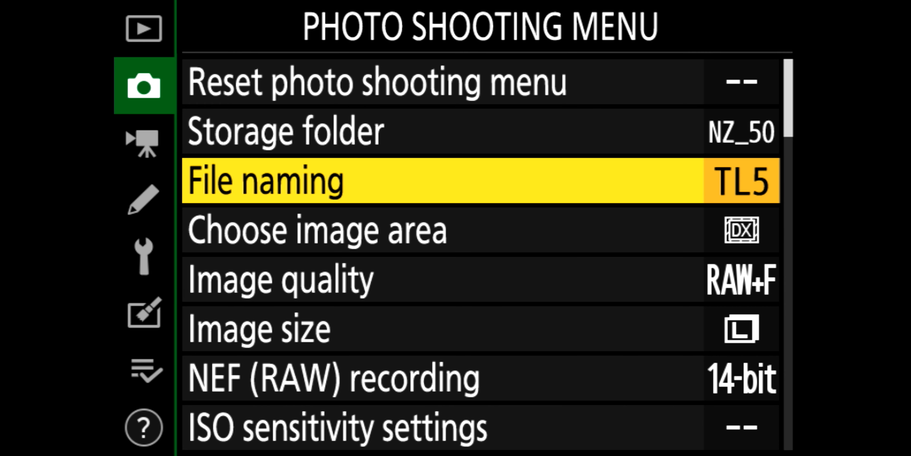
{"action": "key", "text": "Down"}
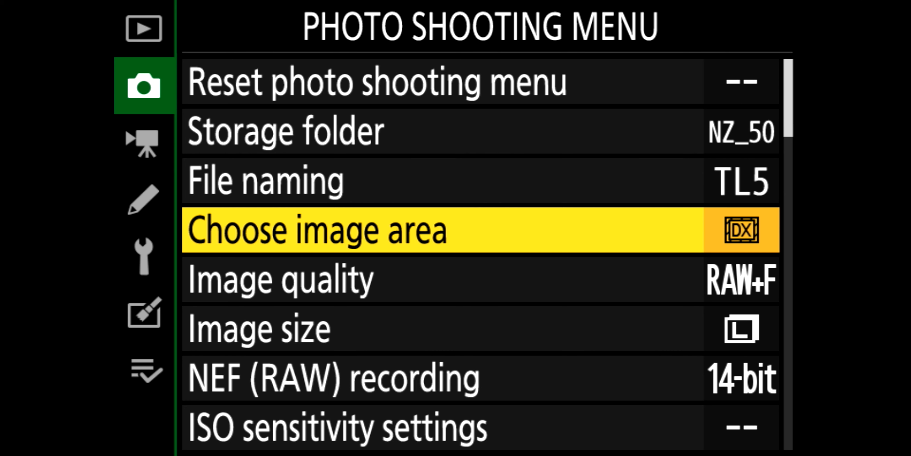
{"action": "key", "text": "Down"}
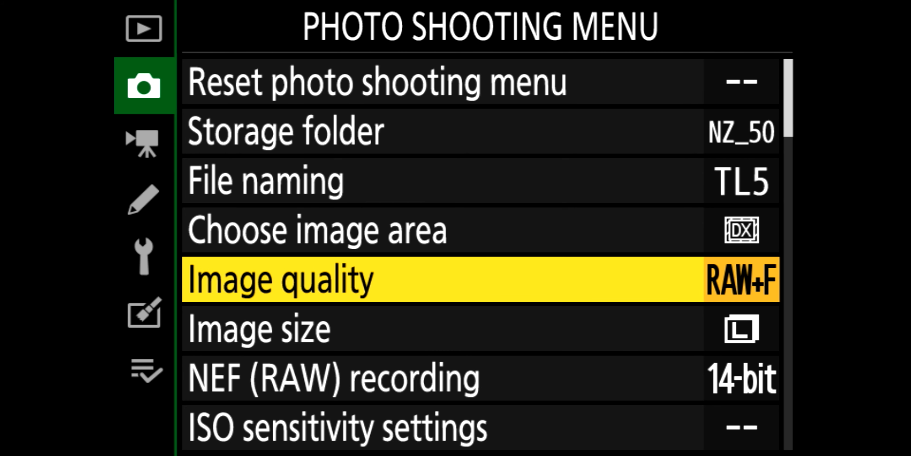
{"action": "key", "text": "Down"}
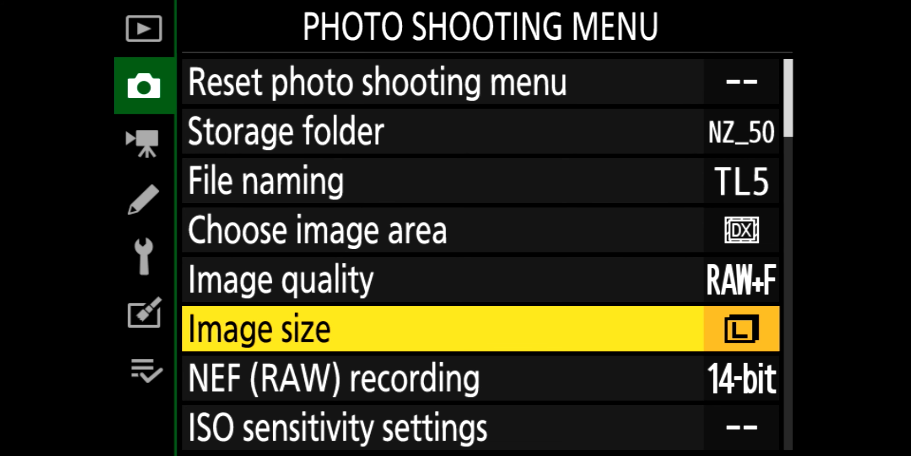
{"action": "key", "text": "Down"}
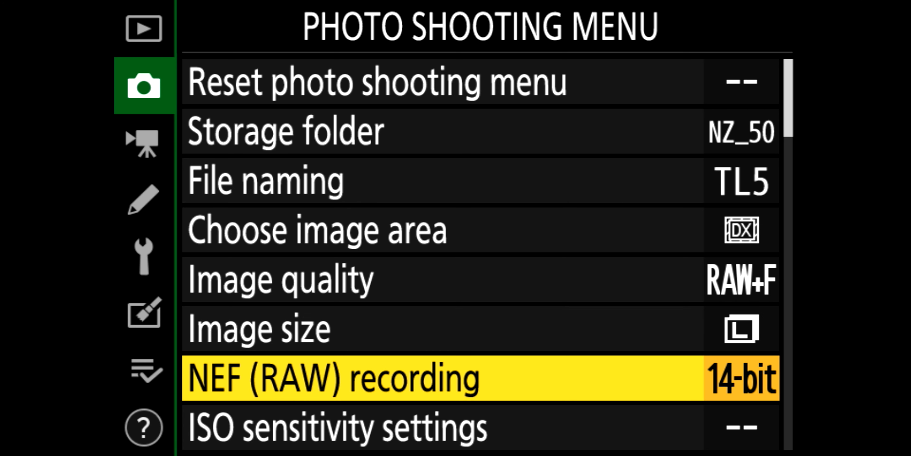
{"action": "key", "text": "Down"}
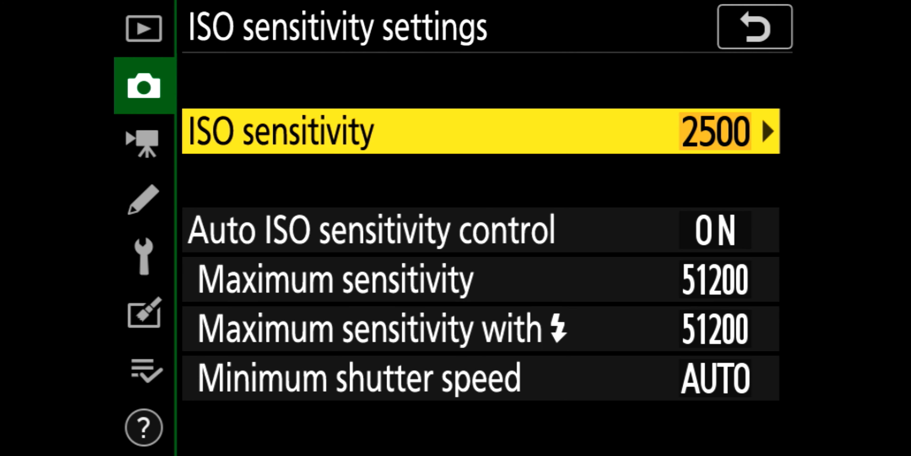
- Browse the ISO sensitivity, White balance and Set Picture Control lists, leaving Picture Control on Auto
{"action": "left_click", "coordinate": [754, 27]}
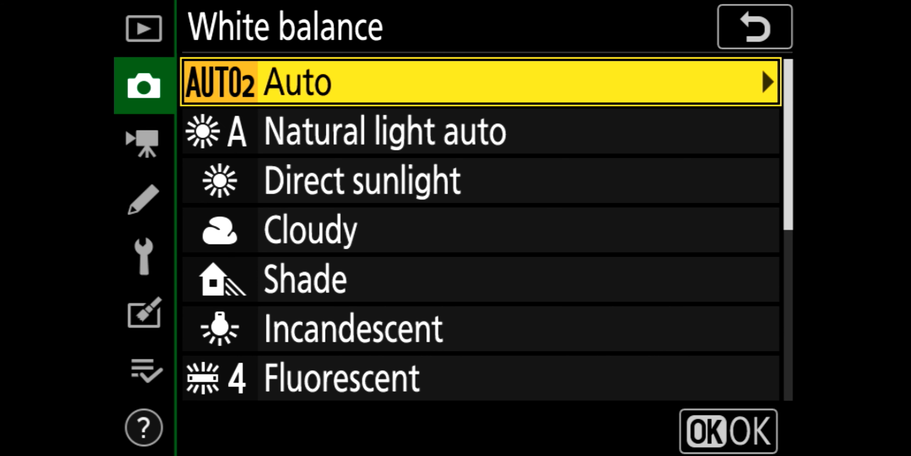
{"action": "scroll", "scroll_direction": "down", "scroll_amount": 3}
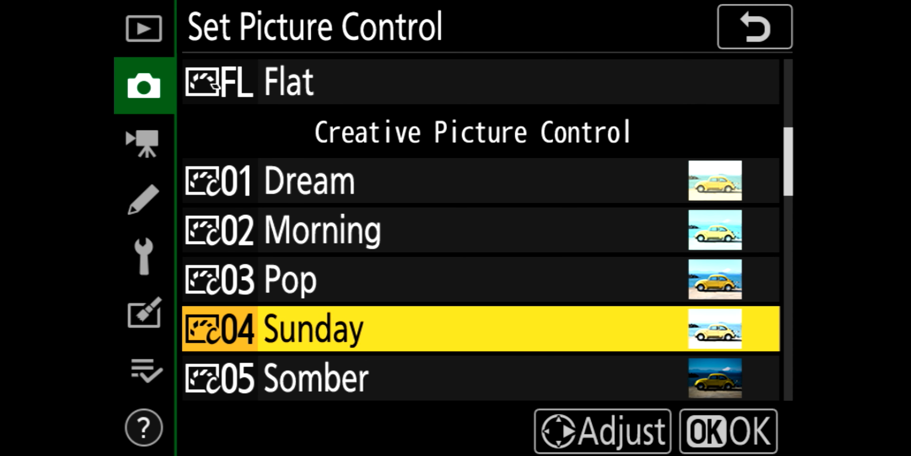
{"action": "scroll", "scroll_direction": "down", "scroll_amount": 3}
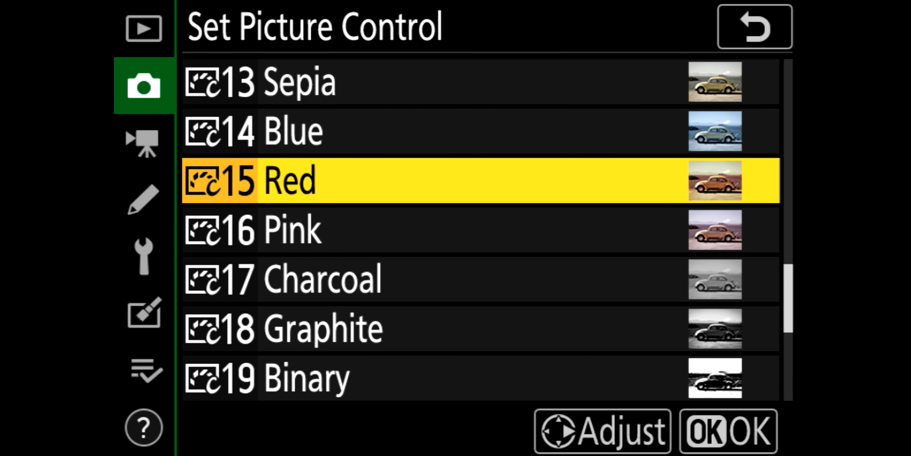
{"action": "scroll", "scroll_direction": "down", "scroll_amount": 3}
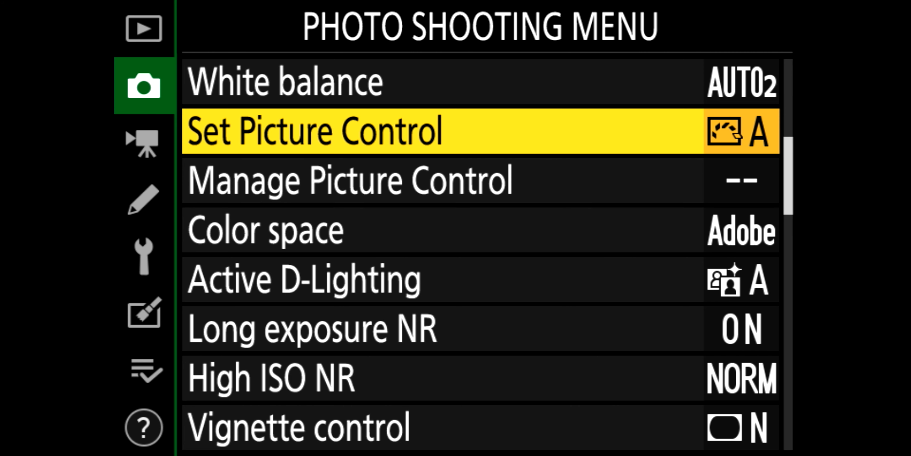
{"action": "left_click", "coordinate": [349, 180]}
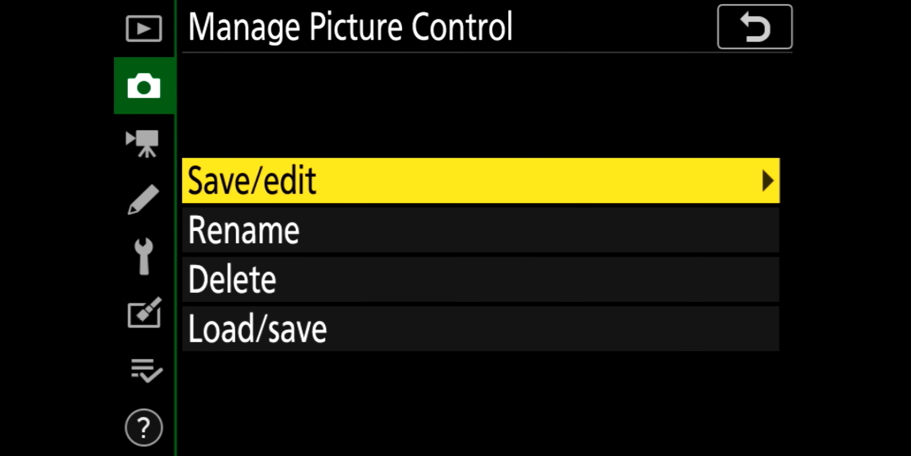
{"action": "left_click", "coordinate": [754, 27]}
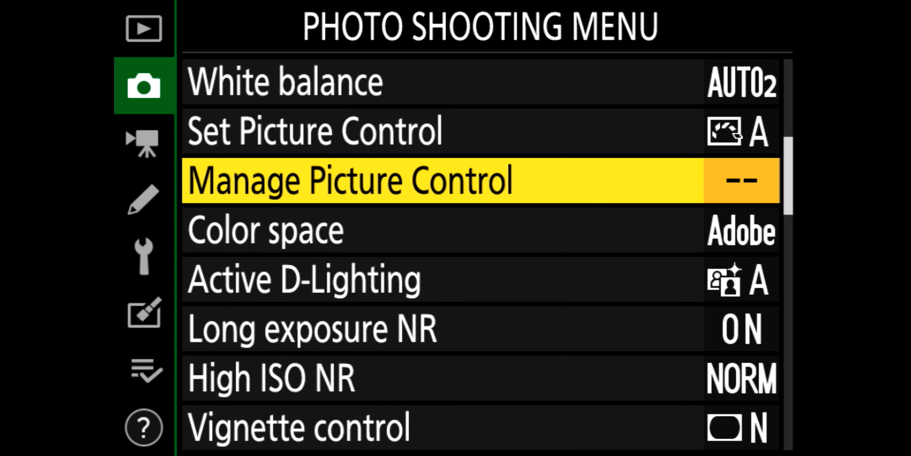
{"action": "left_click", "coordinate": [265, 230]}
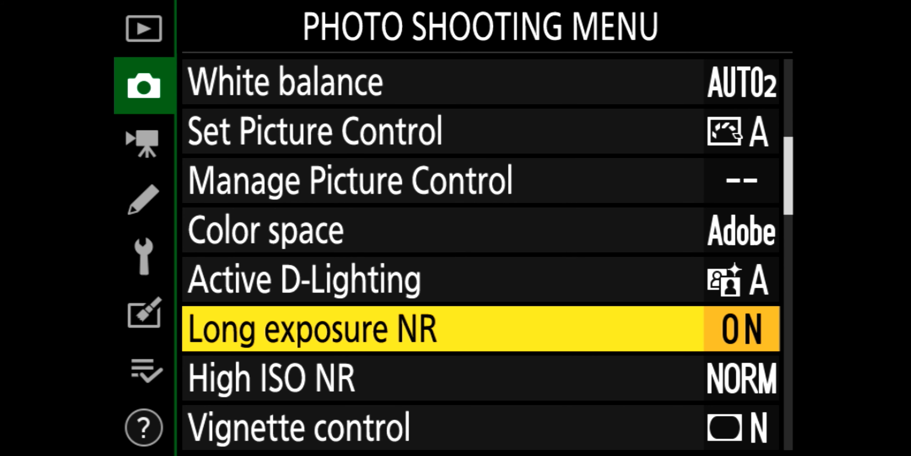
{"action": "key", "text": "Down"}
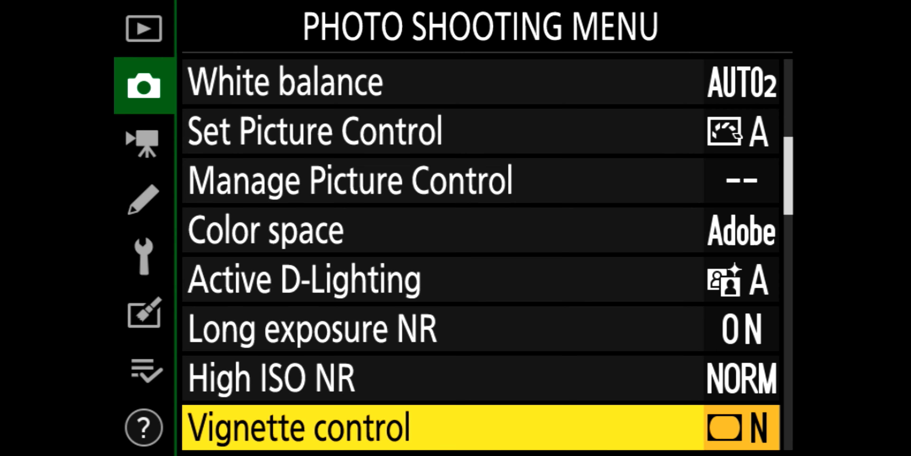
- View the Metering mode choices and return to the list at Focus mode through Time-lapse movie
{"action": "scroll", "scroll_direction": "down", "scroll_amount": 3}
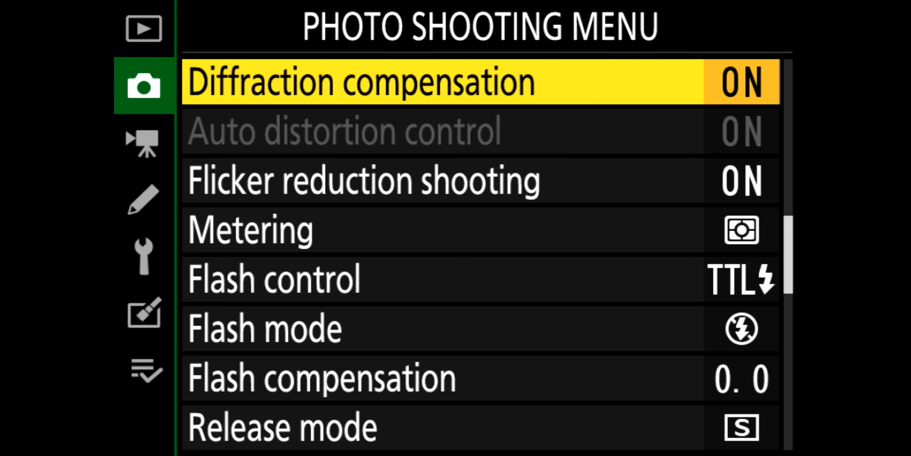
{"action": "key", "text": "down"}
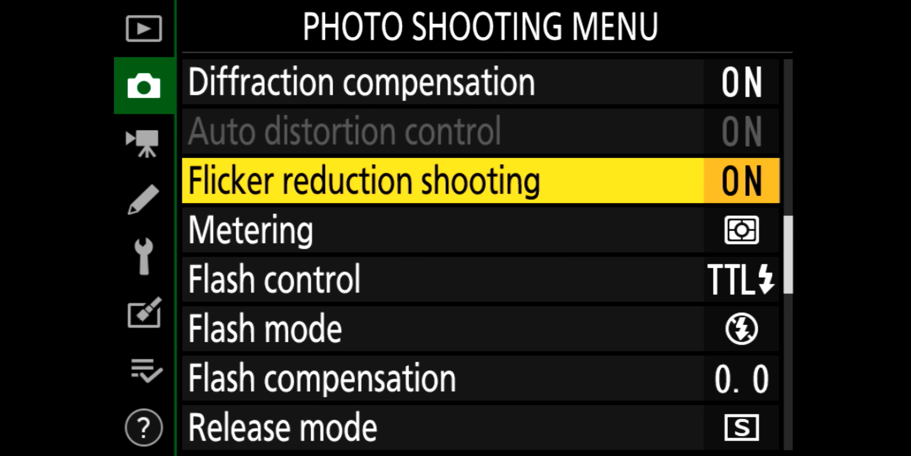
{"action": "key", "text": "Down"}
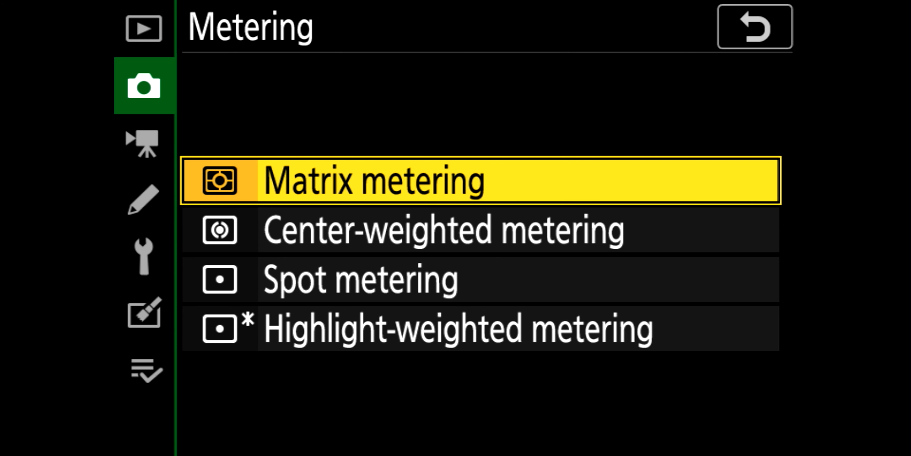
{"action": "left_click", "coordinate": [754, 26]}
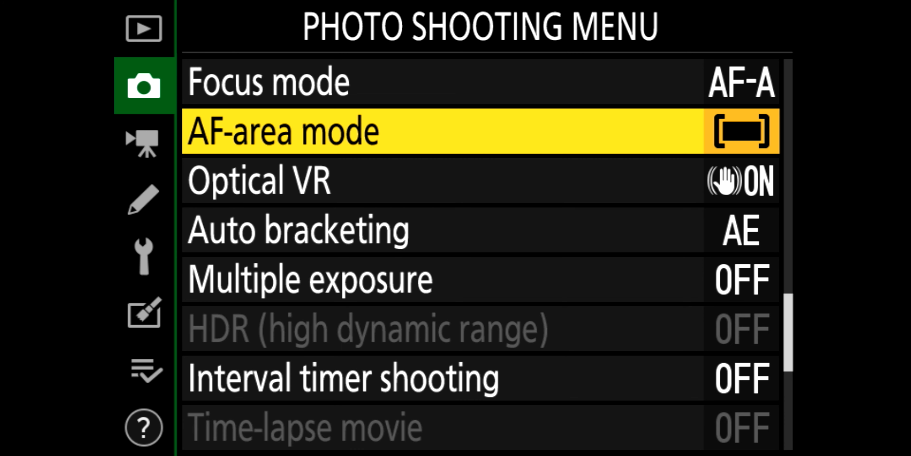
- View Auto bracketing options, then move past Time-lapse movie to Silent photography, set to OFF
{"action": "key", "text": "Down"}
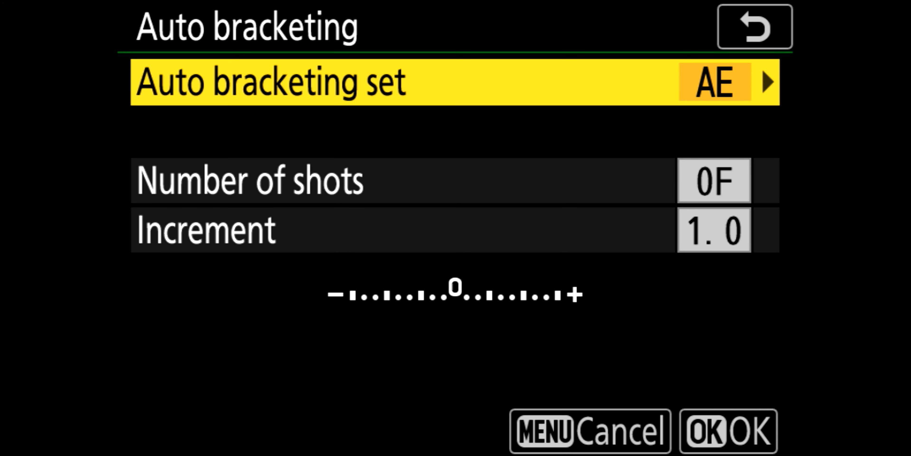
{"action": "left_click", "coordinate": [753, 26]}
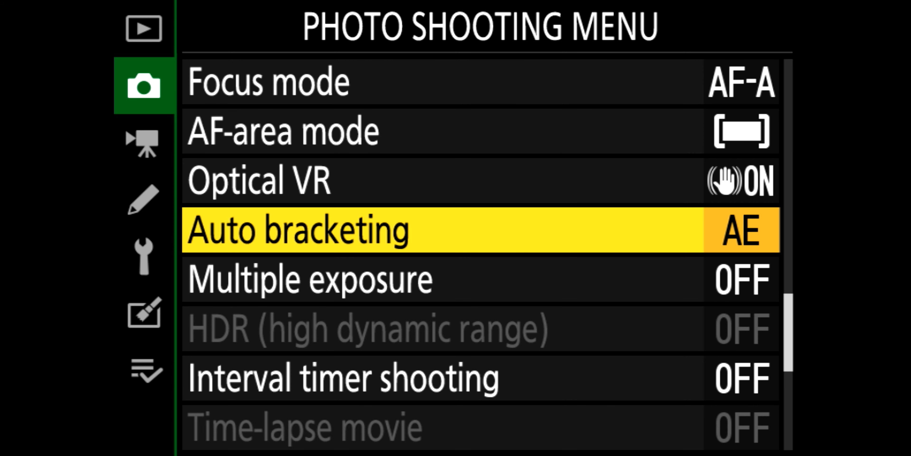
{"action": "key", "text": "Down"}
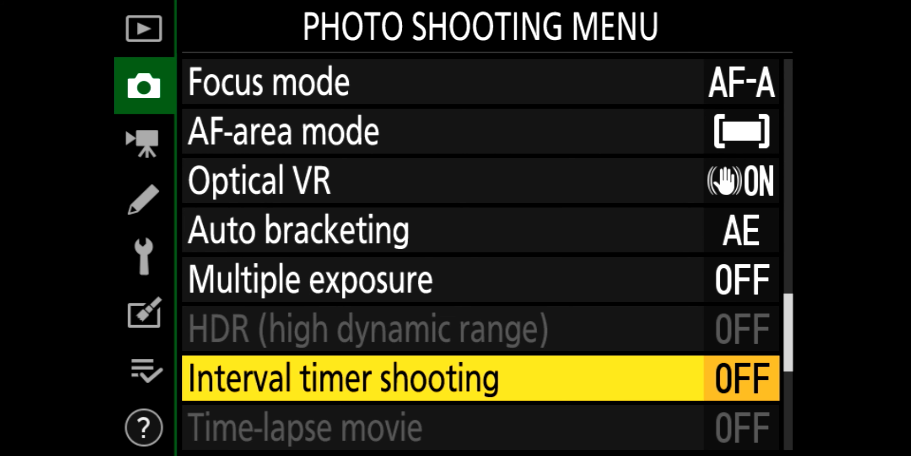
{"action": "key", "text": "Down"}
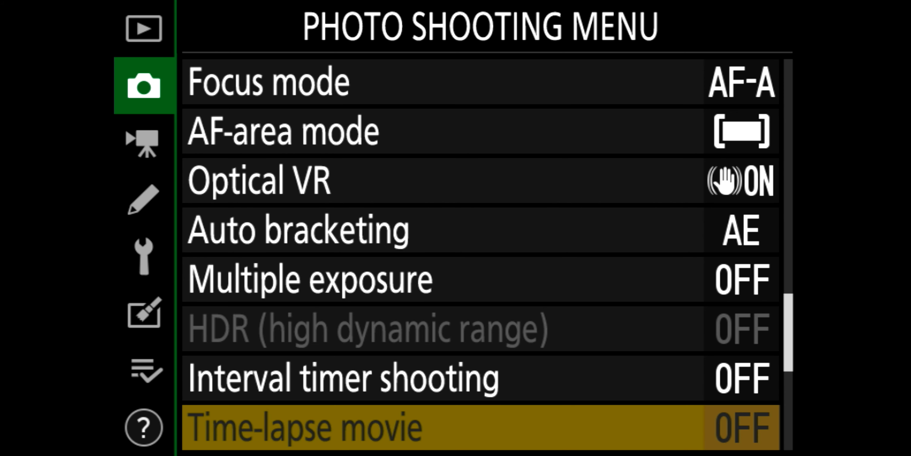
{"action": "key", "text": "Up"}
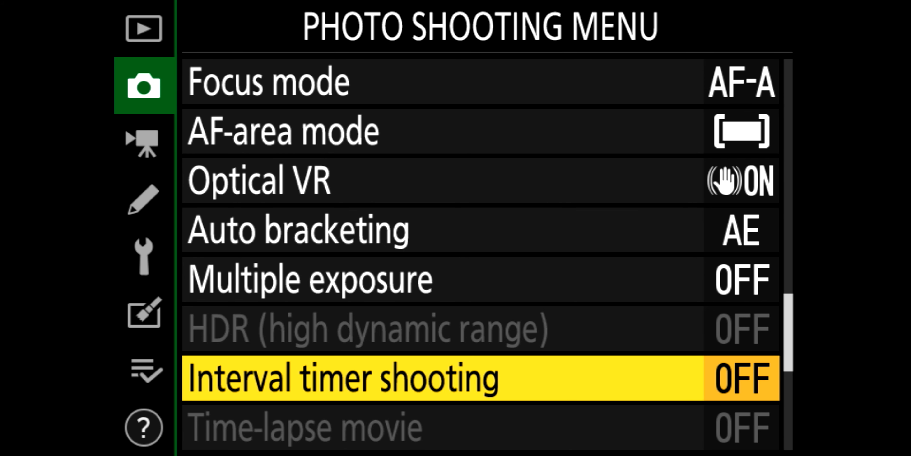
{"action": "key", "text": "Down"}
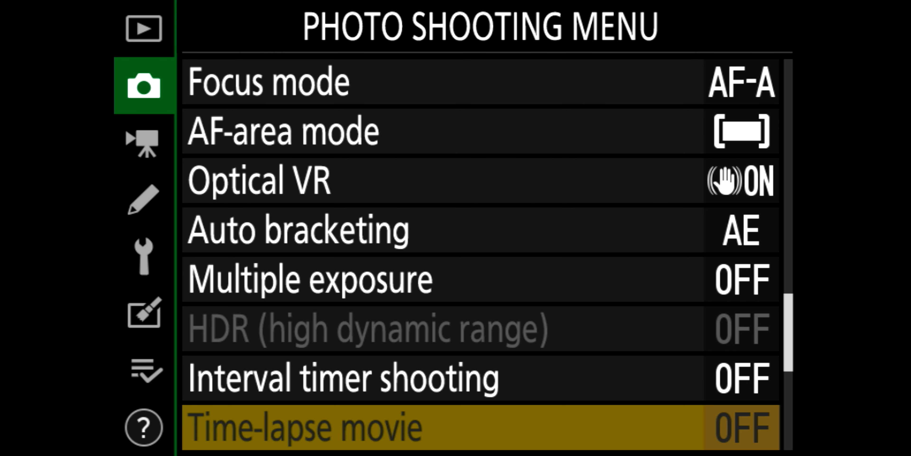
{"action": "scroll", "scroll_direction": "down", "scroll_amount": 3}
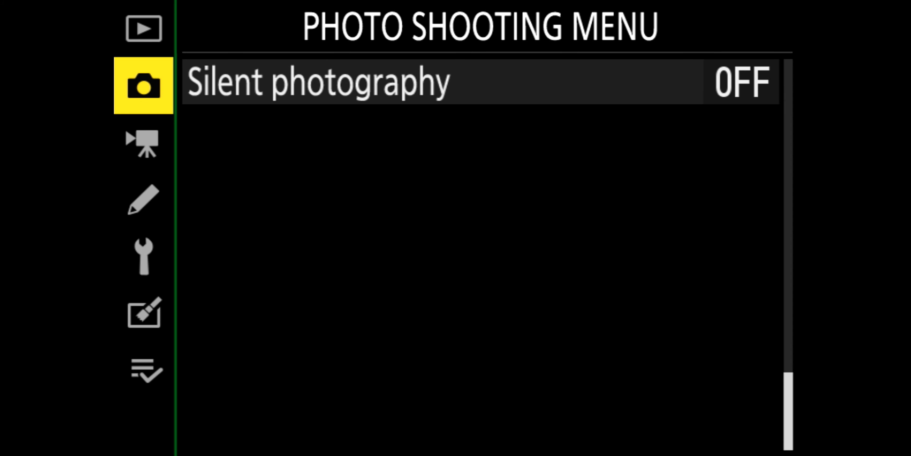
{"action": "left_click", "coordinate": [143, 143]}
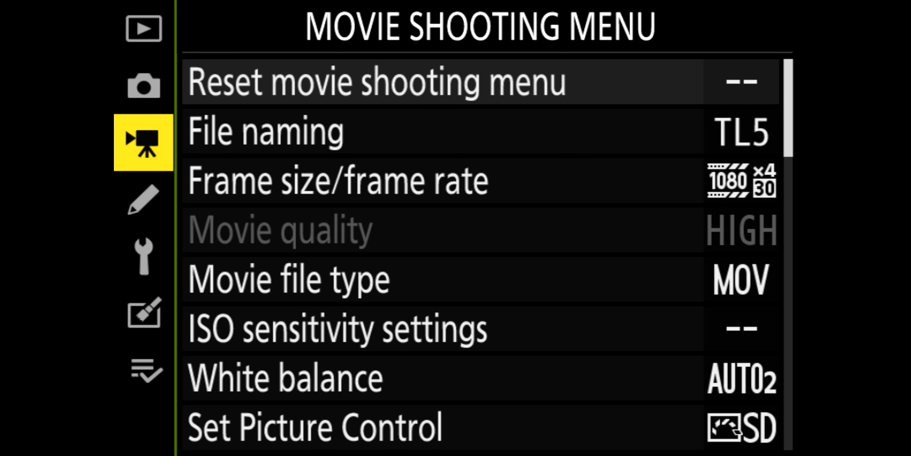
{"action": "key", "text": "Down"}
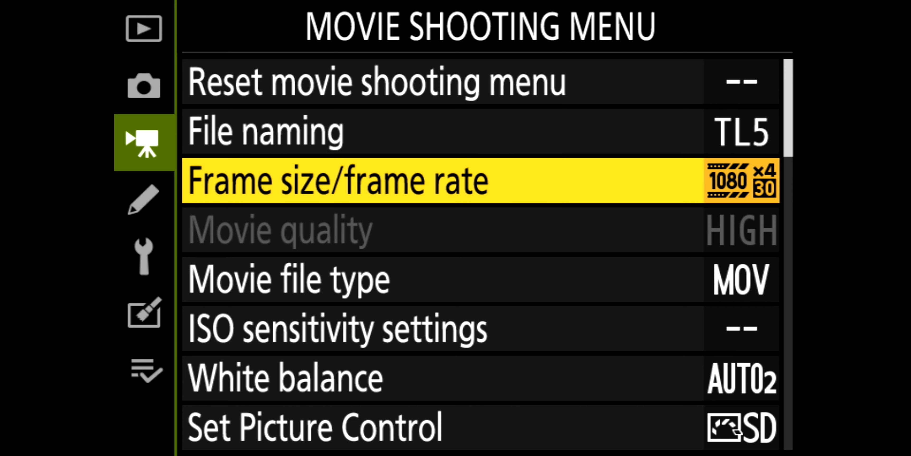
{"action": "key", "text": "Down"}
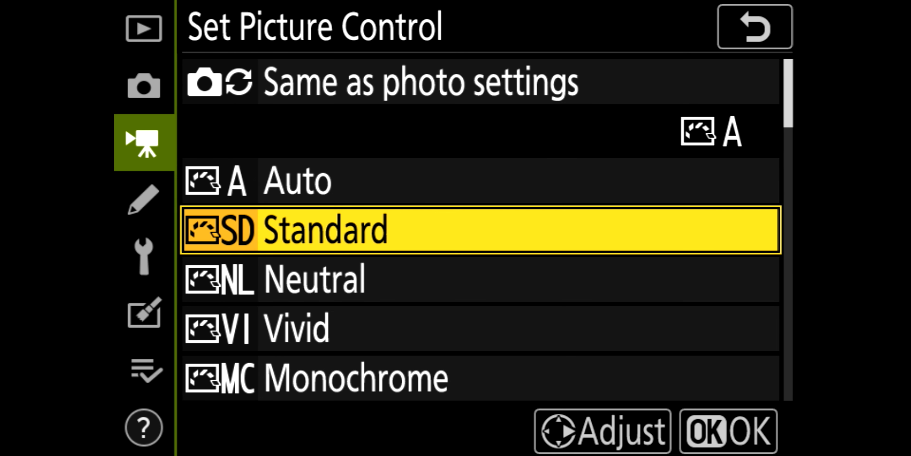
{"action": "scroll", "scroll_direction": "down", "scroll_amount": 3}
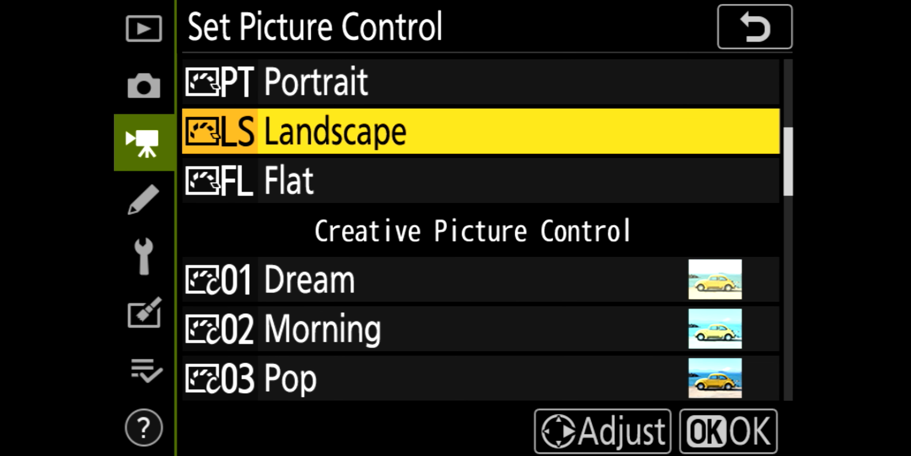
{"action": "left_click", "coordinate": [755, 27]}
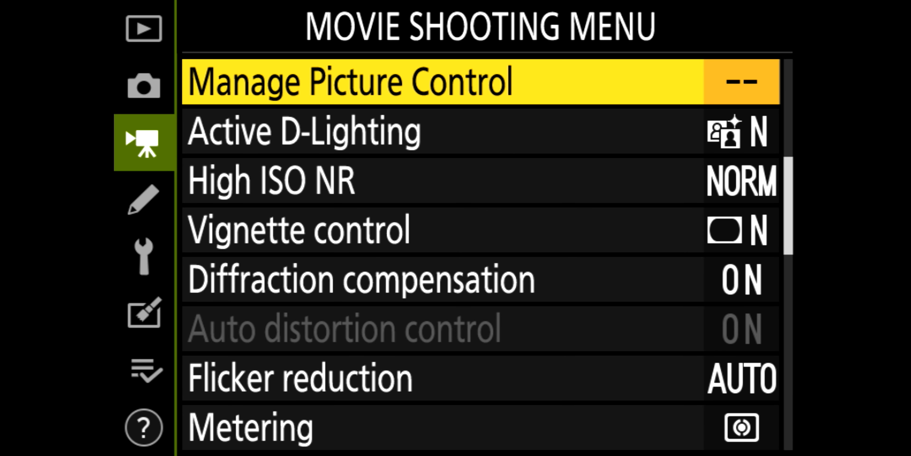
{"action": "key", "text": "Down"}
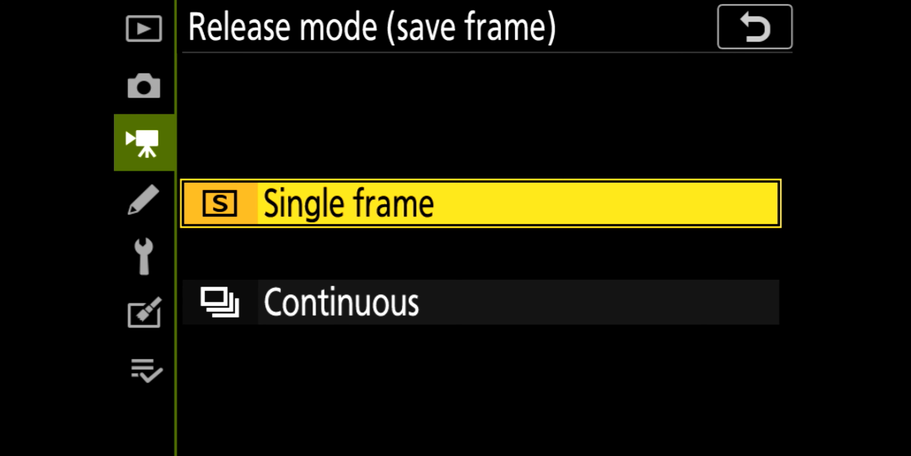
{"action": "left_click", "coordinate": [754, 27]}
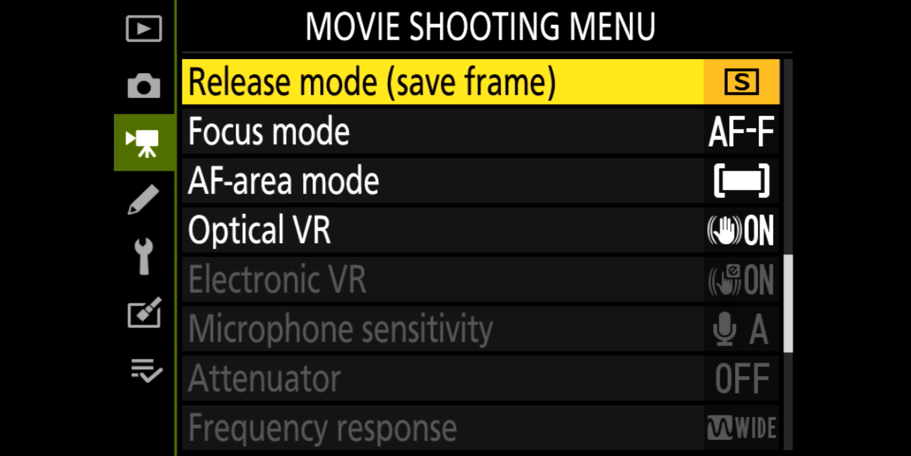
{"action": "key", "text": "Down"}
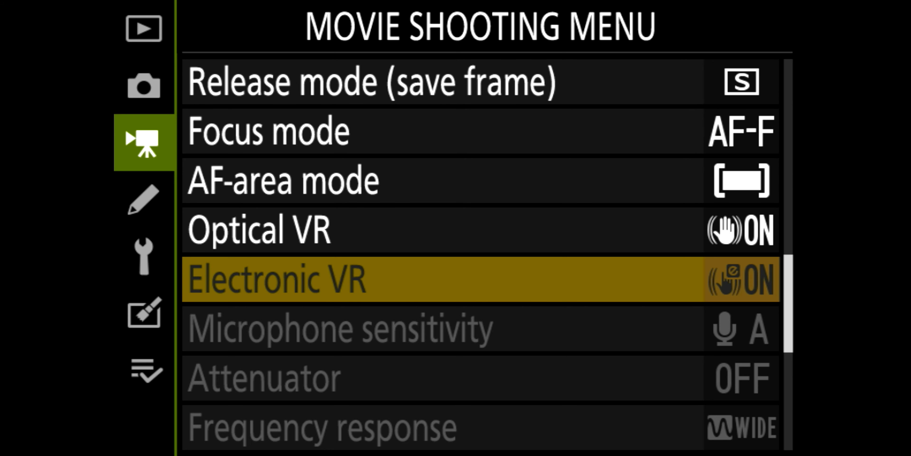
{"action": "scroll", "scroll_direction": "down", "scroll_amount": 3}
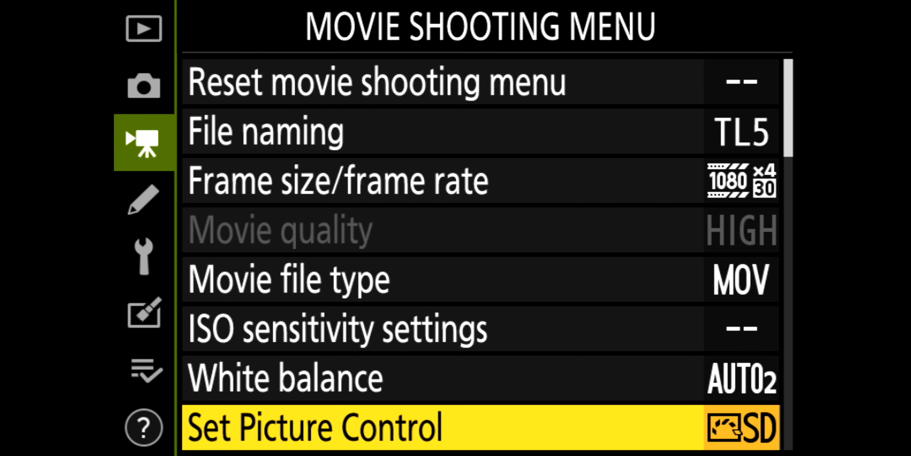
{"action": "left_click", "coordinate": [337, 180]}
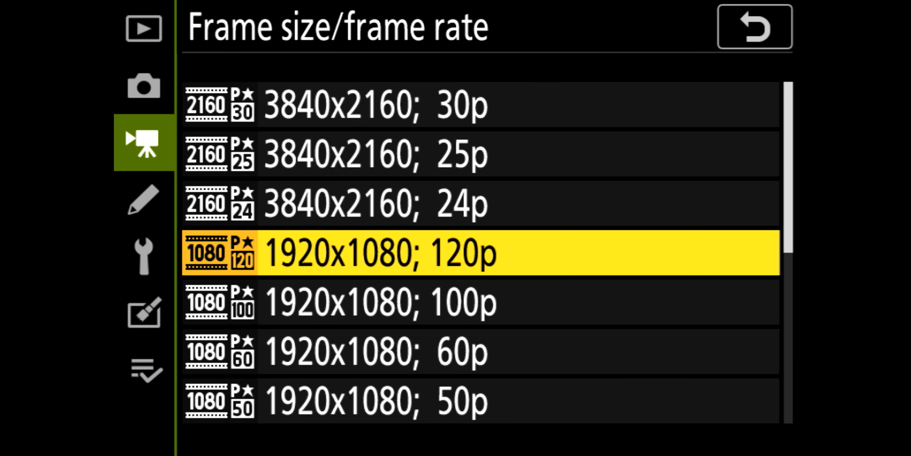
{"action": "left_click", "coordinate": [754, 27]}
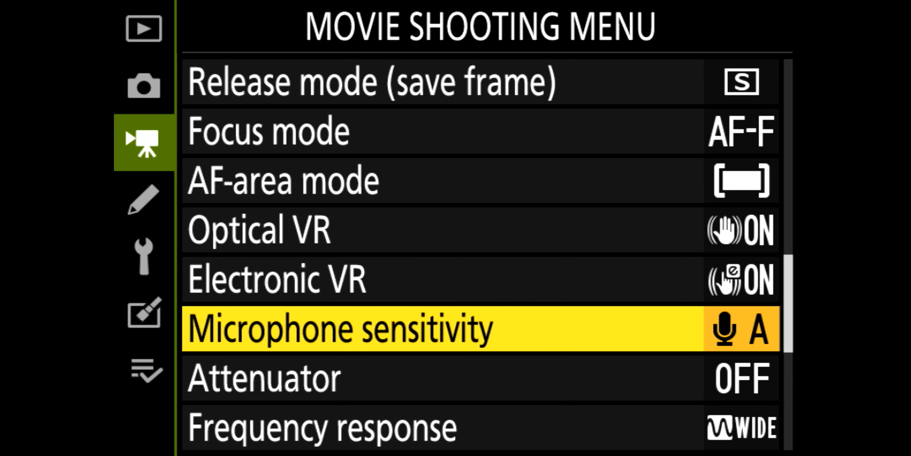
{"action": "left_click", "coordinate": [339, 328]}
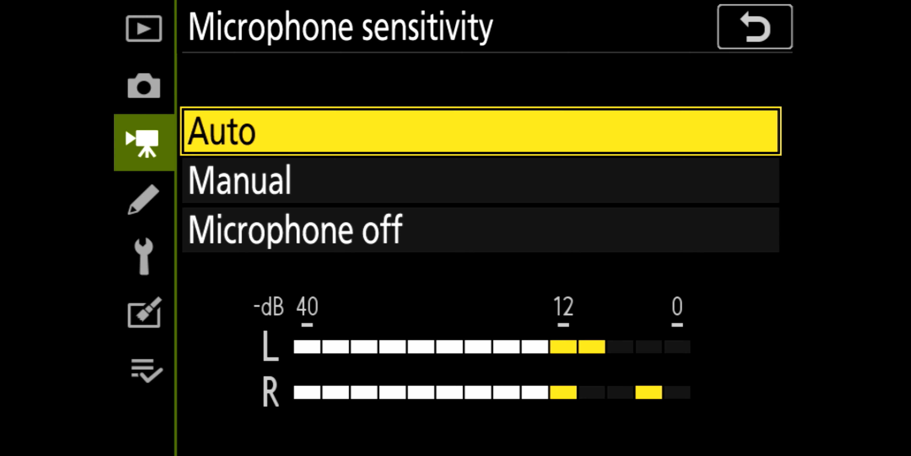
{"action": "left_click", "coordinate": [754, 27]}
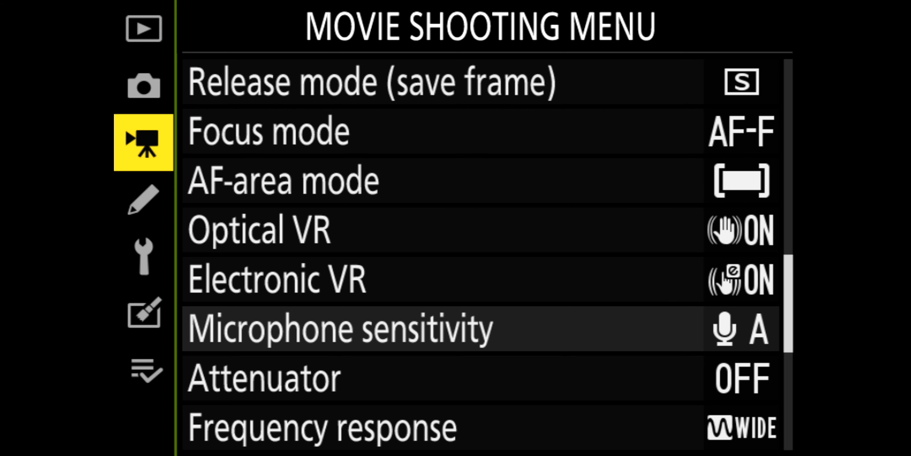
- Set movie Frequency response to Vocal range, then switch to the Custom Setting menu
{"action": "left_click", "coordinate": [144, 199]}
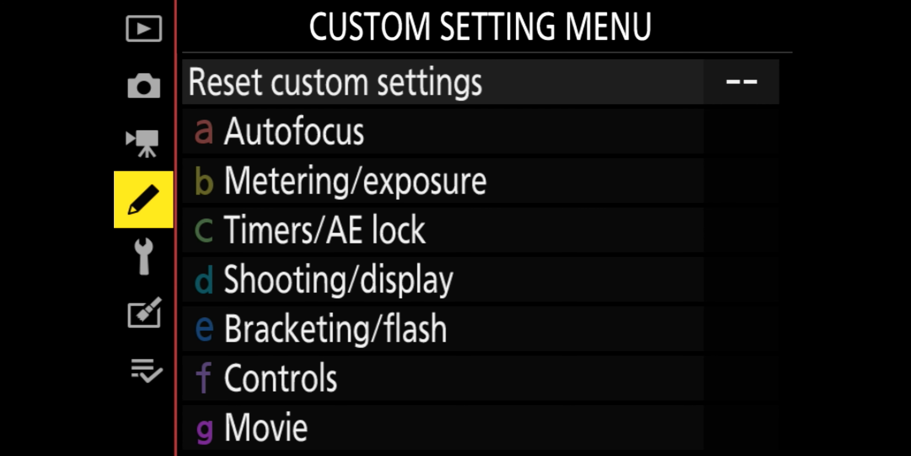
{"action": "left_click", "coordinate": [143, 142]}
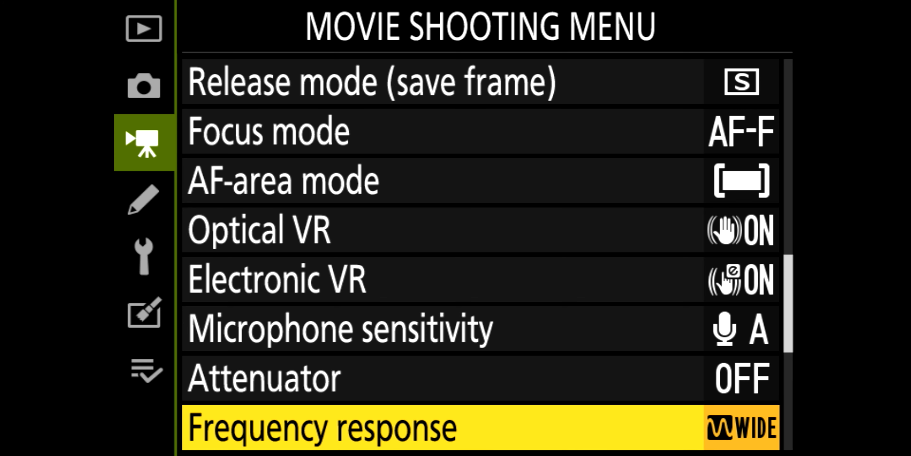
{"action": "scroll", "scroll_direction": "down", "scroll_amount": 3}
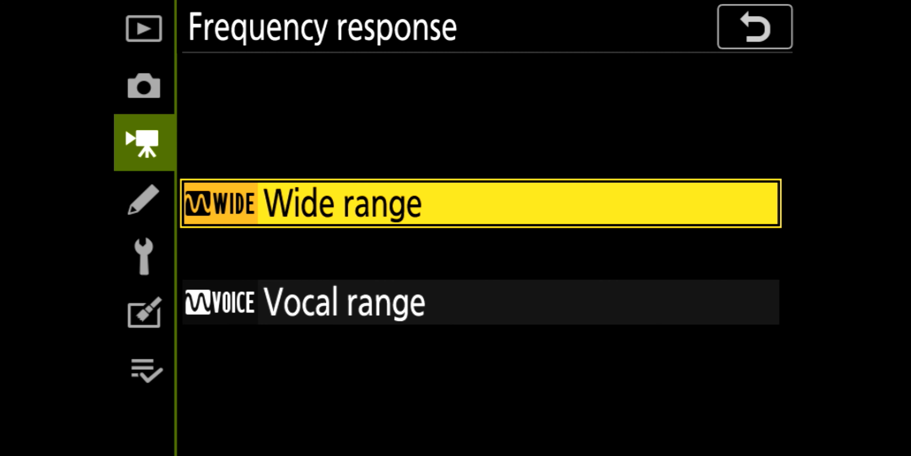
{"action": "left_click", "coordinate": [754, 26]}
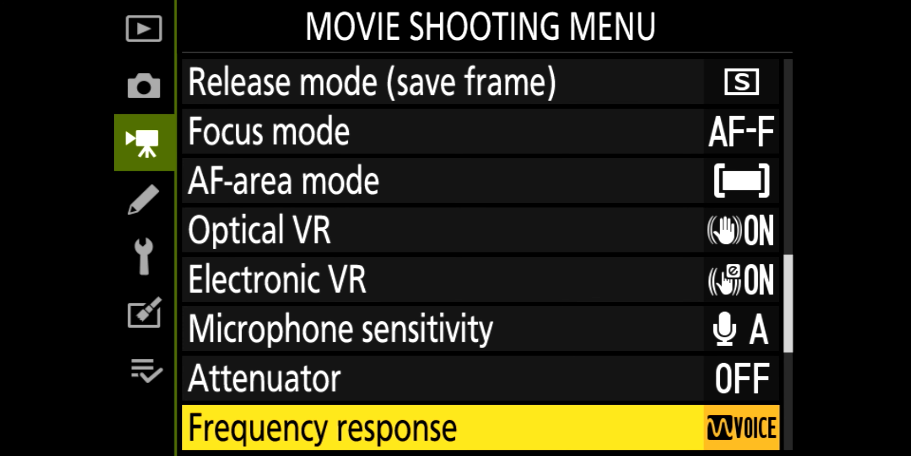
{"action": "scroll", "scroll_direction": "down", "scroll_amount": 3}
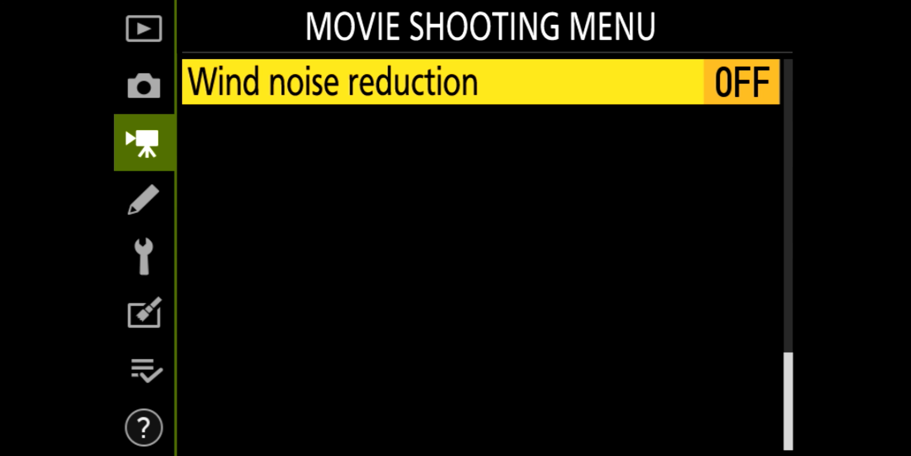
{"action": "left_click", "coordinate": [143, 200]}
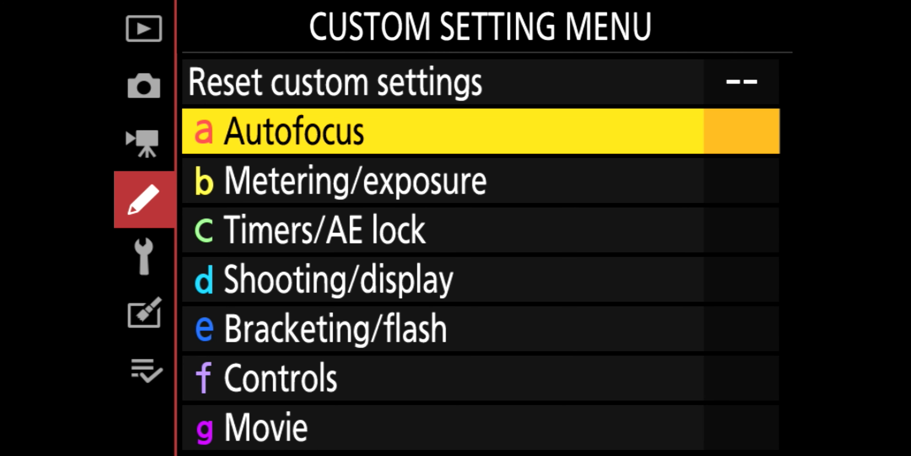
{"action": "left_click", "coordinate": [291, 131]}
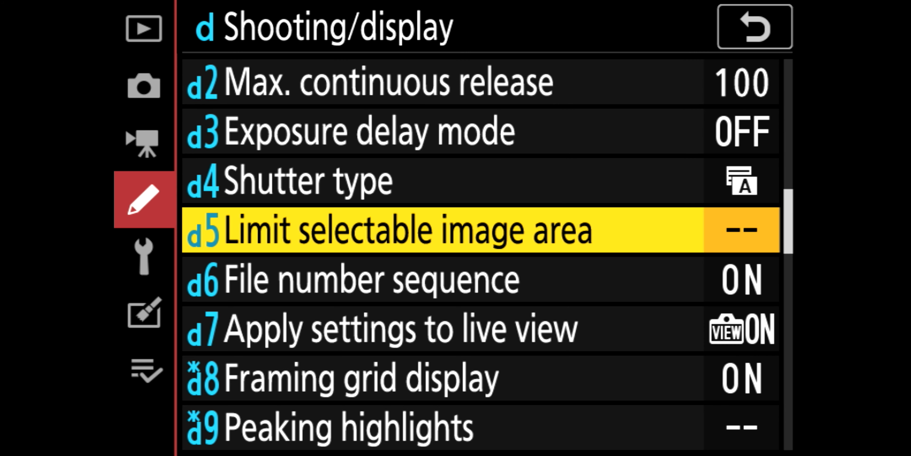
{"action": "scroll", "scroll_direction": "down", "scroll_amount": 3}
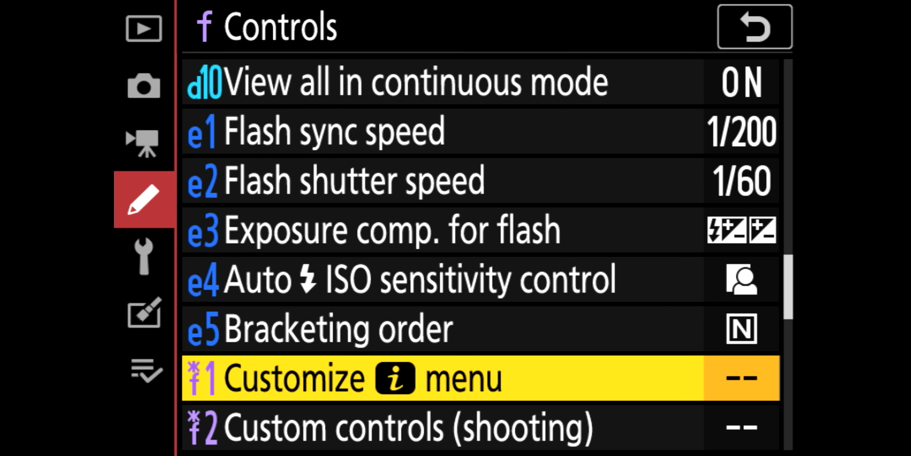
{"action": "scroll", "scroll_direction": "down", "scroll_amount": 3}
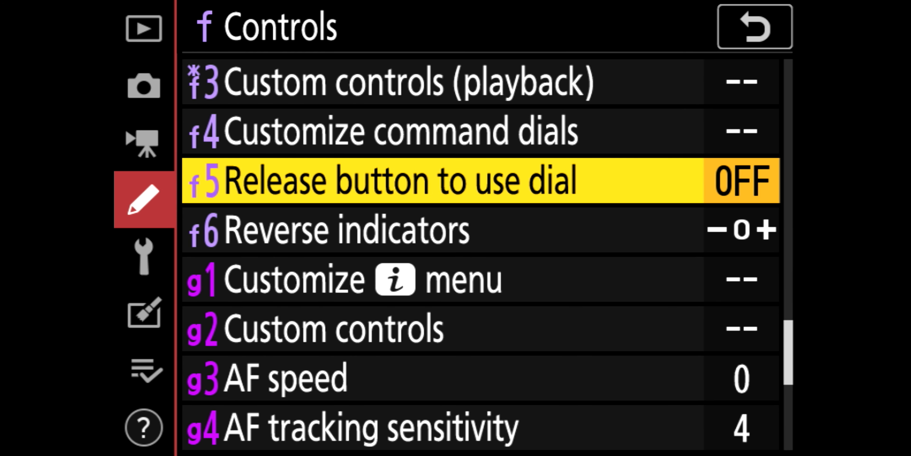
{"action": "left_click", "coordinate": [753, 26]}
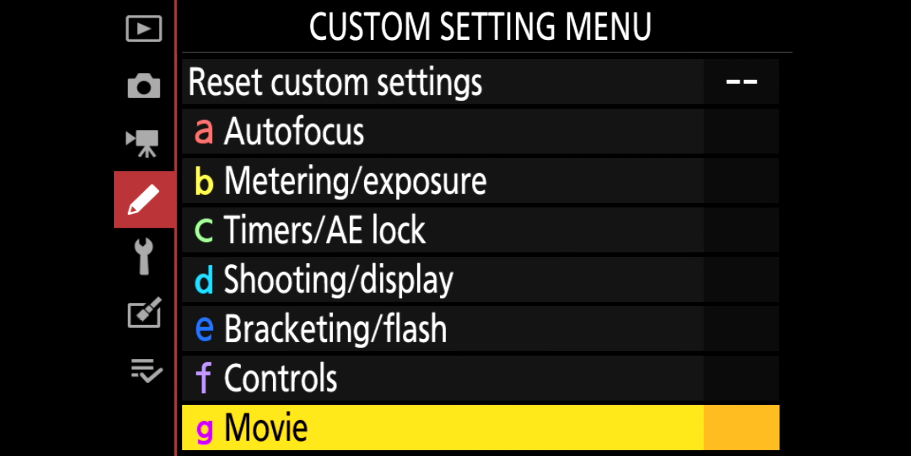
{"action": "left_click", "coordinate": [144, 256]}
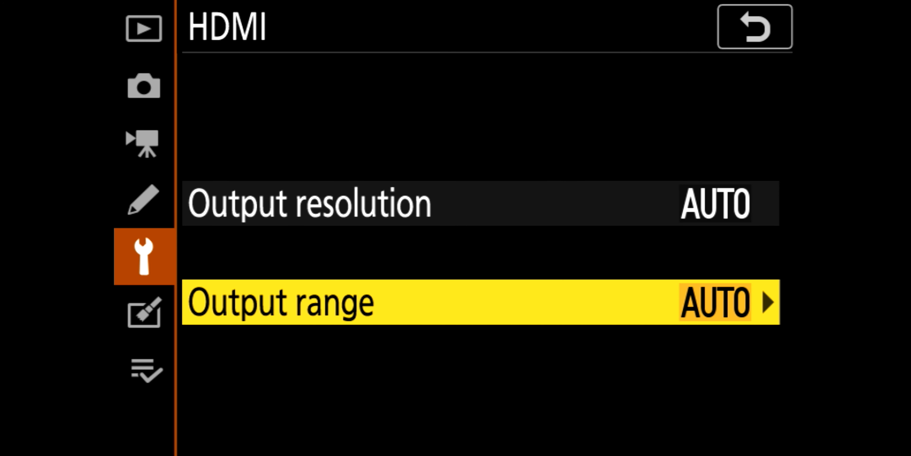
- Scroll the Setup menu past Energy saving to Slot empty release lock (LOCK) and return to the tab bar
{"action": "left_click", "coordinate": [753, 27]}
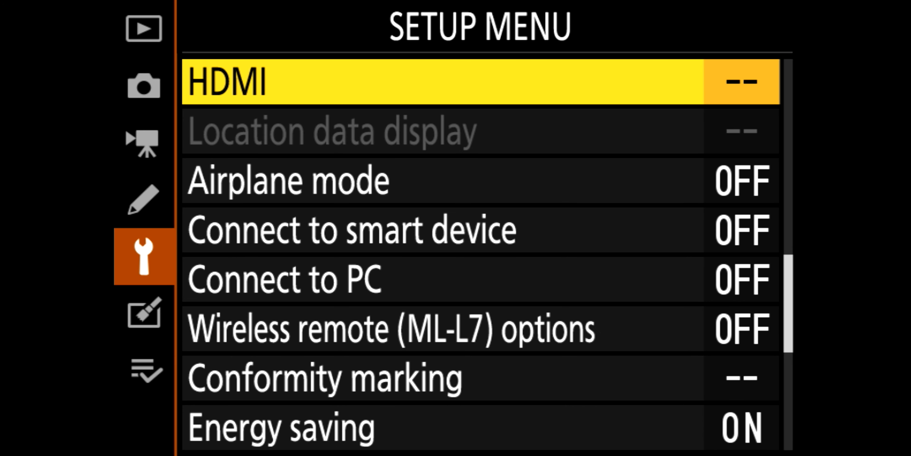
{"action": "key", "text": "Down"}
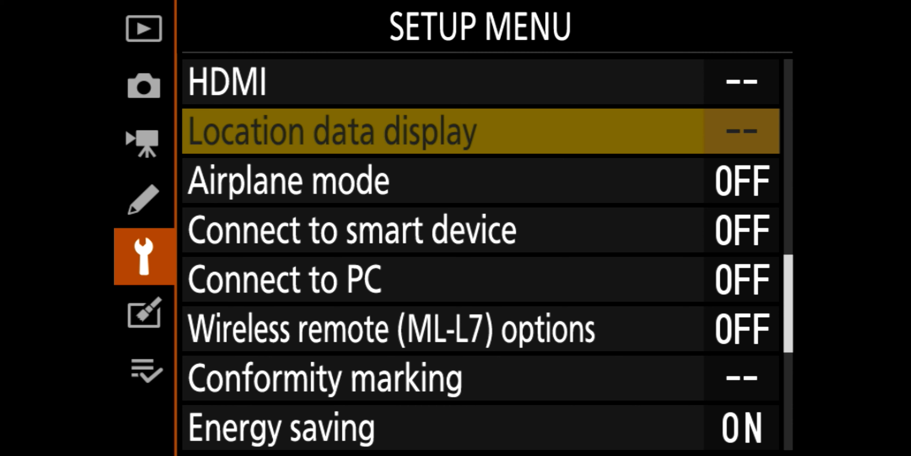
{"action": "key", "text": "Down"}
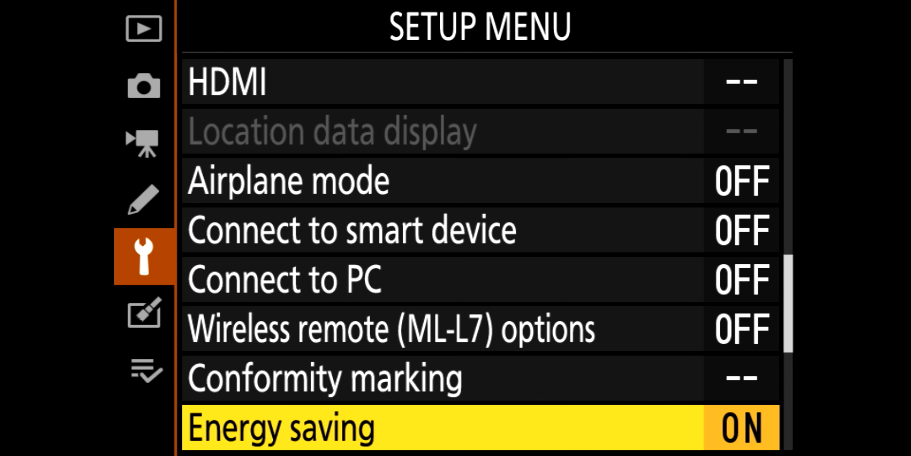
{"action": "scroll", "scroll_direction": "down", "scroll_amount": 3}
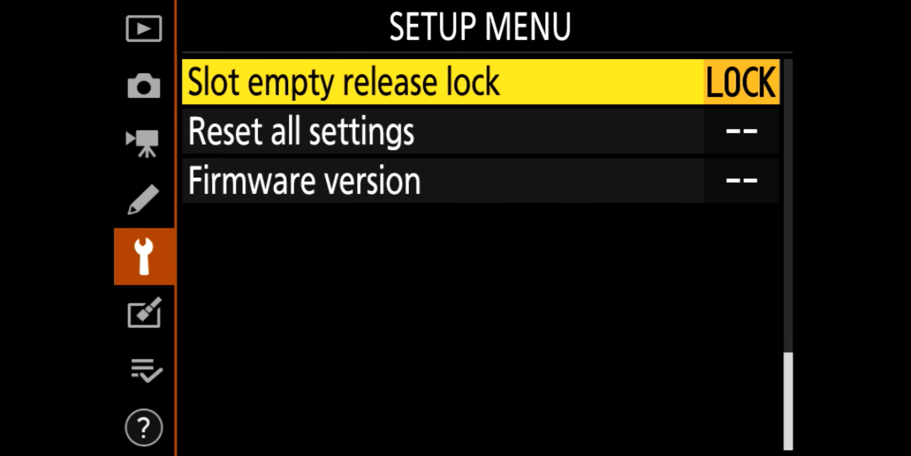
{"action": "key", "text": "Down"}
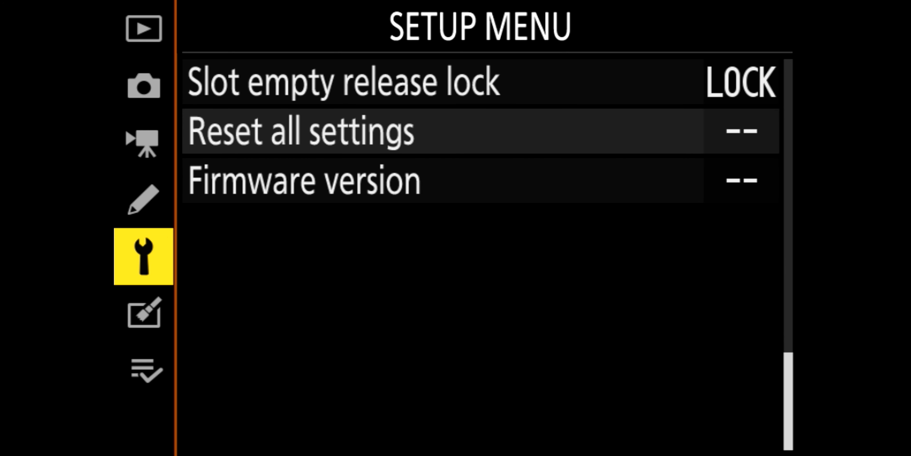
- Pass through the Retouch menu to My Menu and move down to Bluetooth and Optical VR (ON)
{"action": "left_click", "coordinate": [143, 313]}
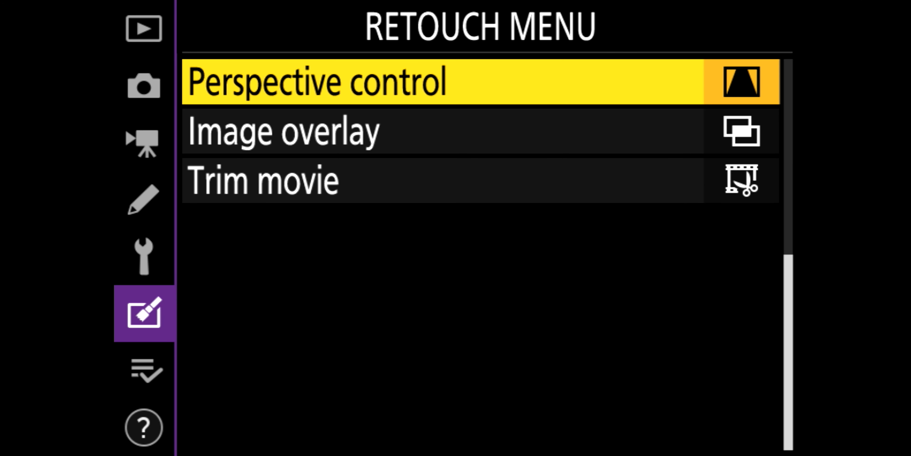
{"action": "left_click", "coordinate": [143, 370]}
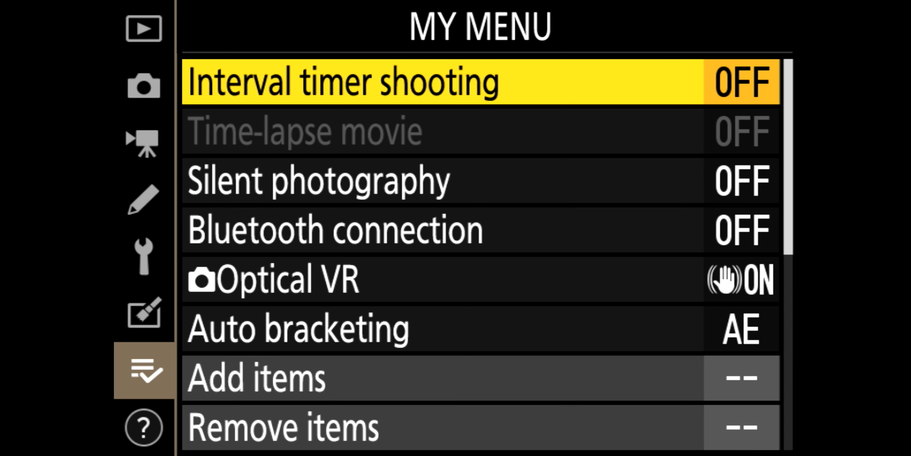
{"action": "key", "text": "Down"}
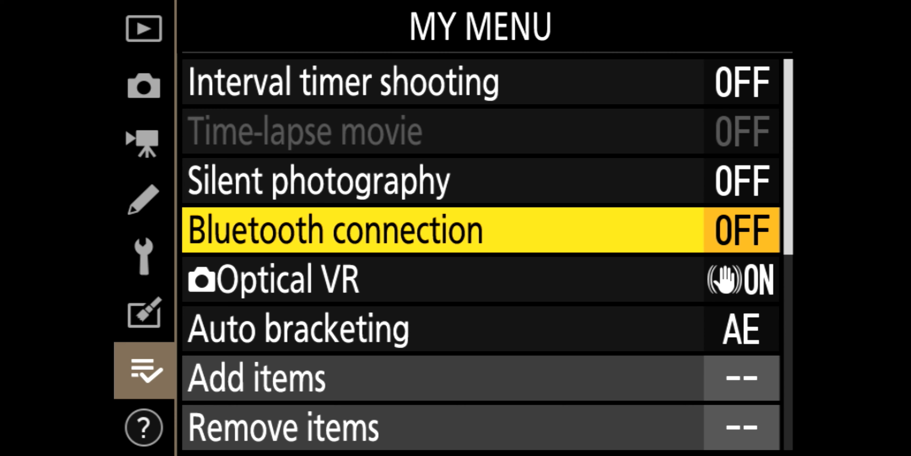
{"action": "key", "text": "Down"}
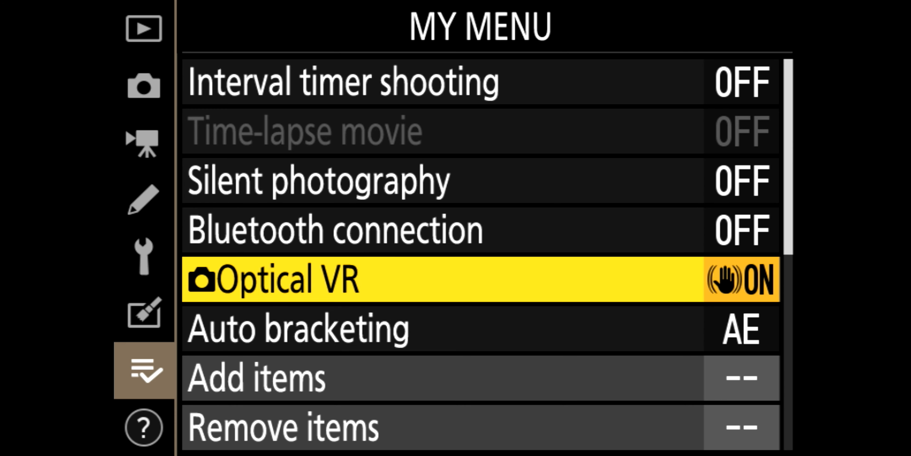